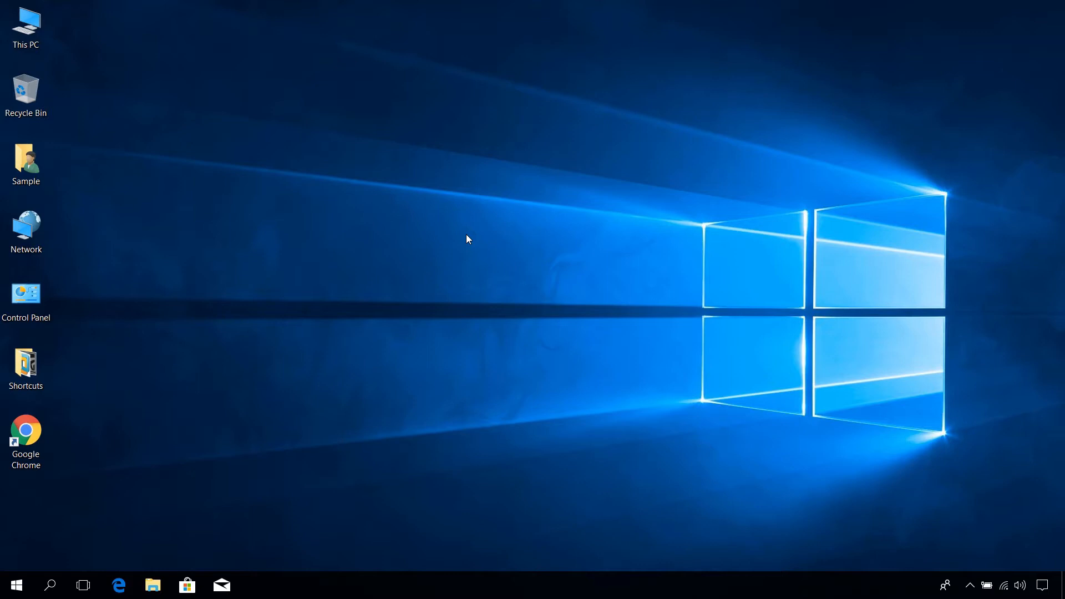
mouse_move(184, 377)
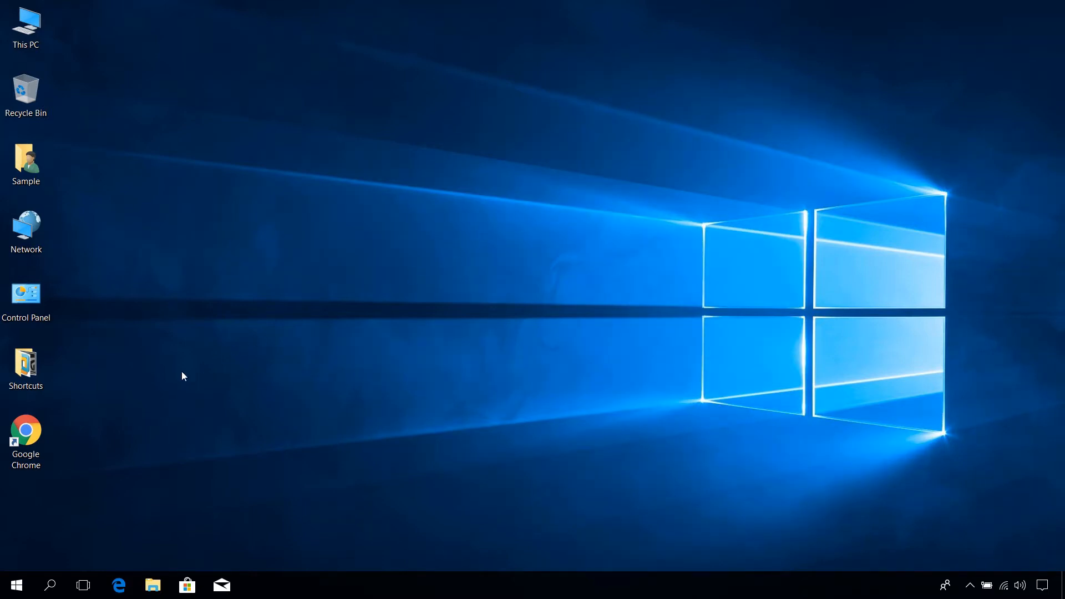
- Launch Google Chrome from its desktop shortcut
double_click(26, 431)
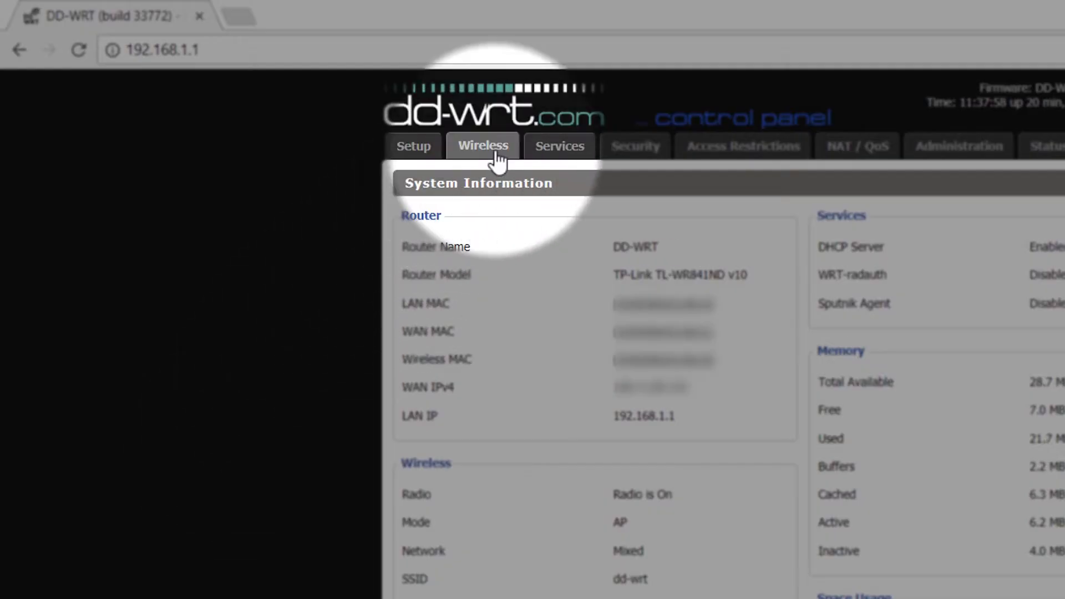
- Open the Wireless tab and log in to the router as admin
left_click(483, 145)
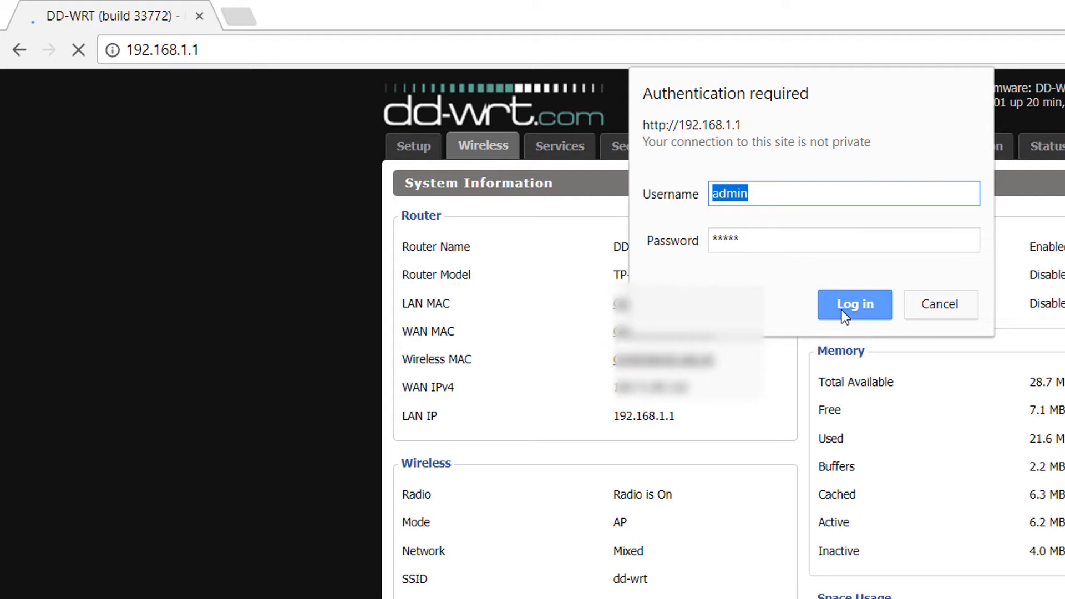
left_click(854, 304)
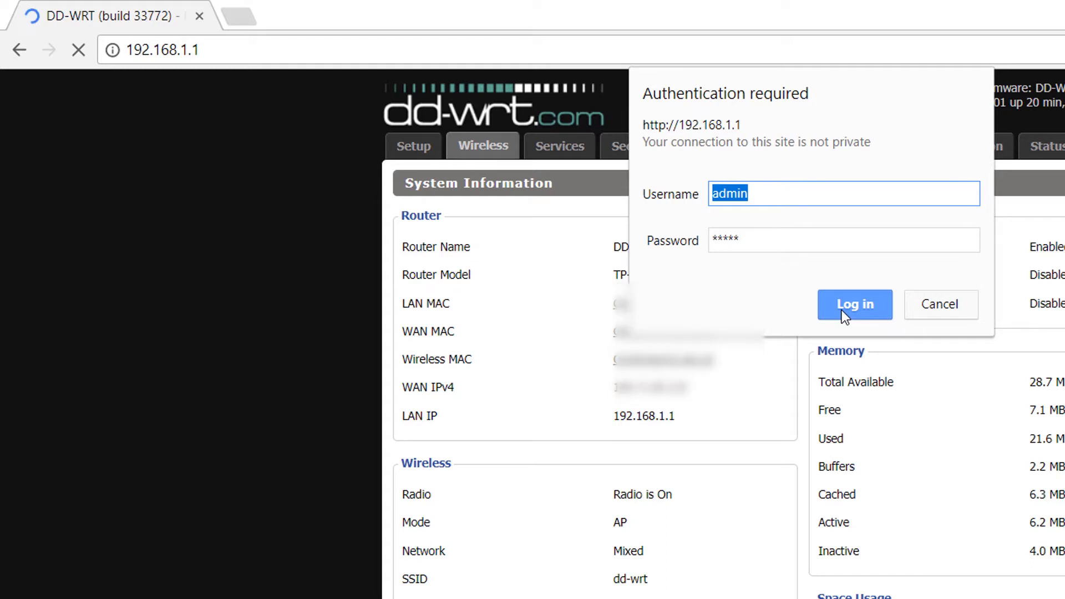
left_click(855, 304)
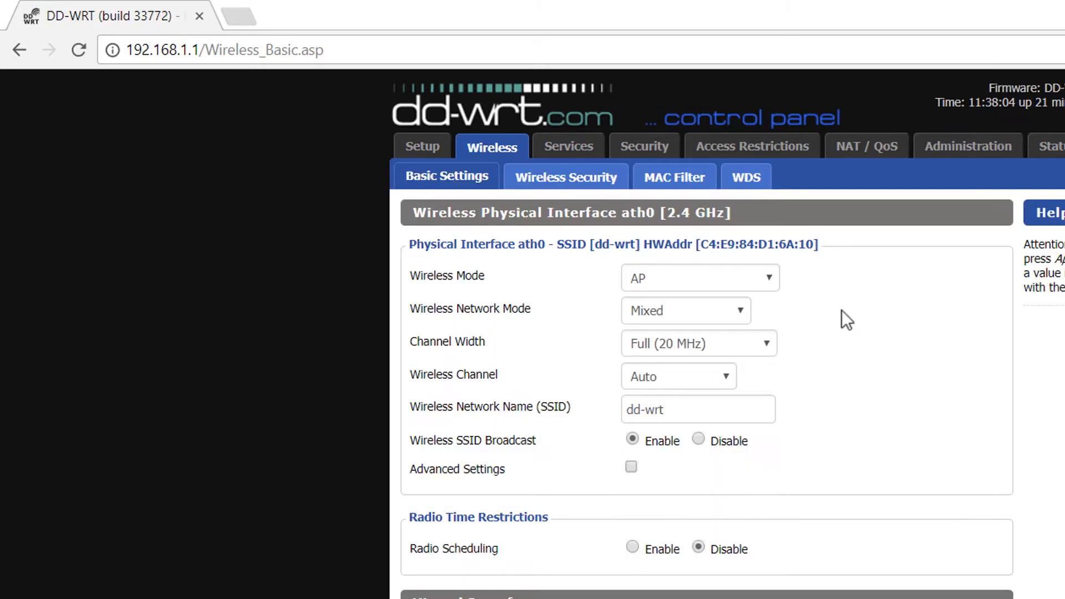
mouse_move(843, 310)
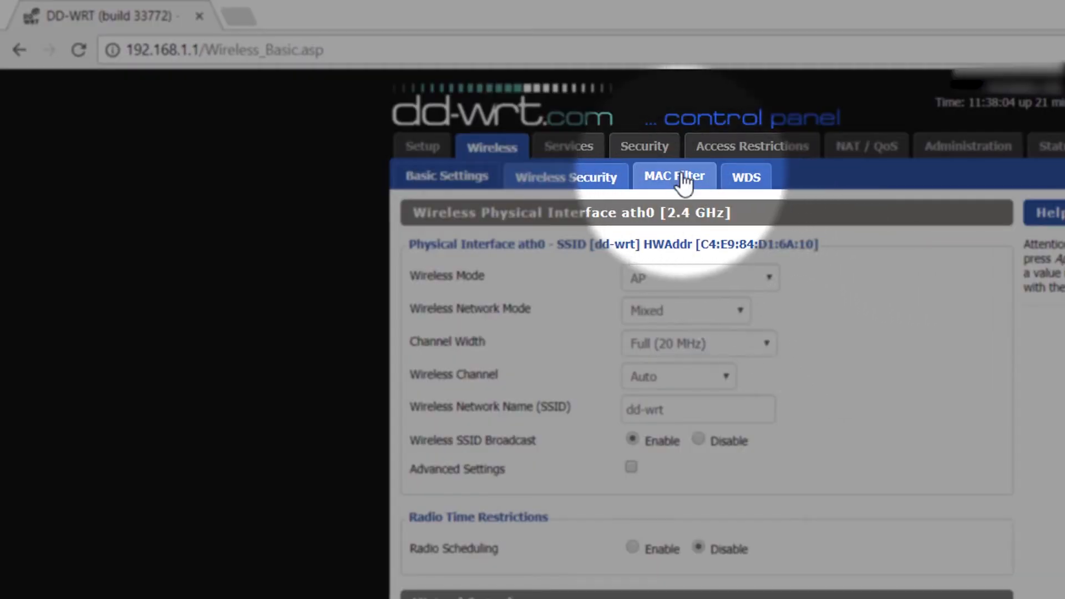
- Switch to the MAC Filter sub-tab under Wireless
left_click(675, 177)
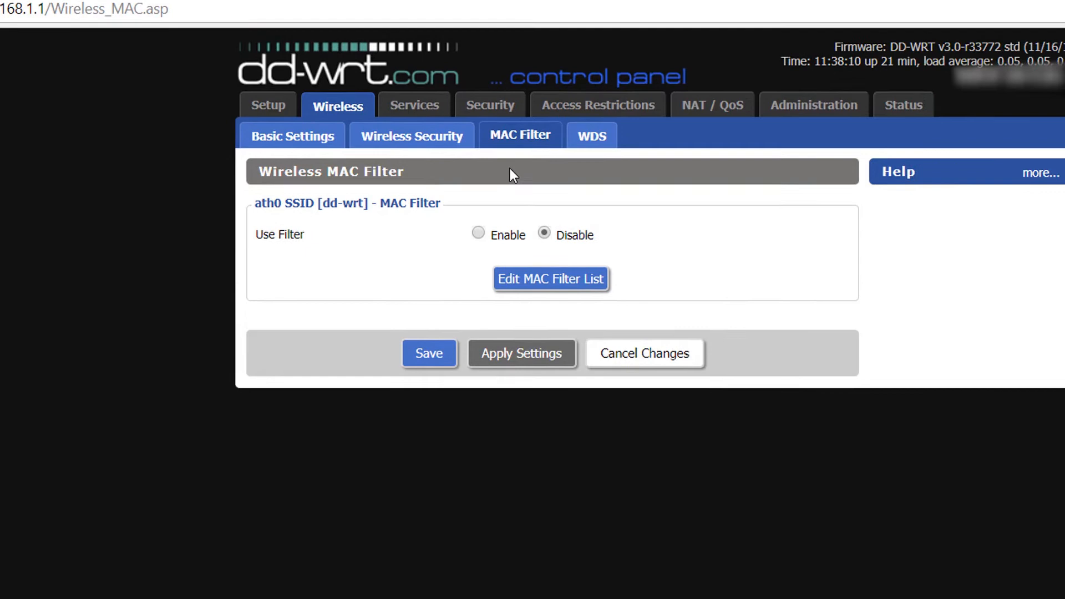
- Enable Use Filter in 'Prevent clients listed' mode and open the MAC filter list
left_click(477, 234)
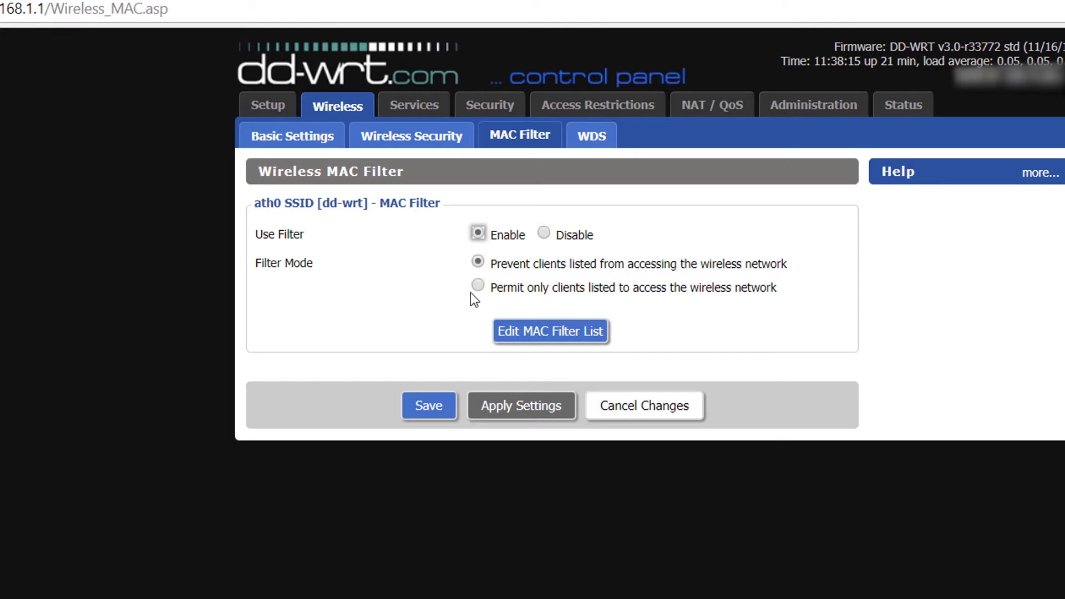
left_click(550, 331)
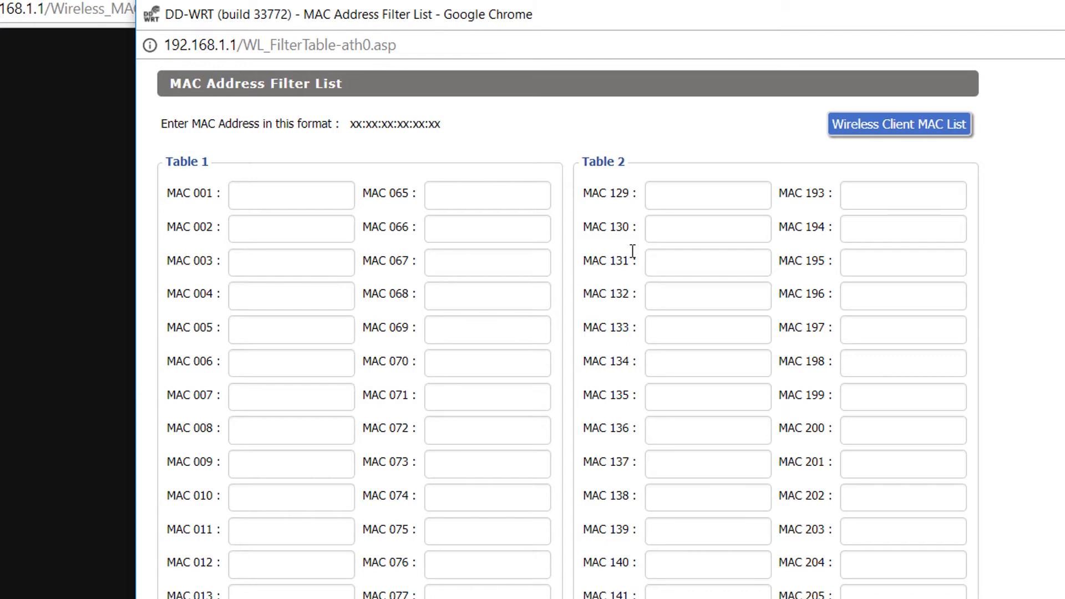
- Copy the MAC address of client 192.168.1.54 from the wireless client list, then close it
left_click(899, 123)
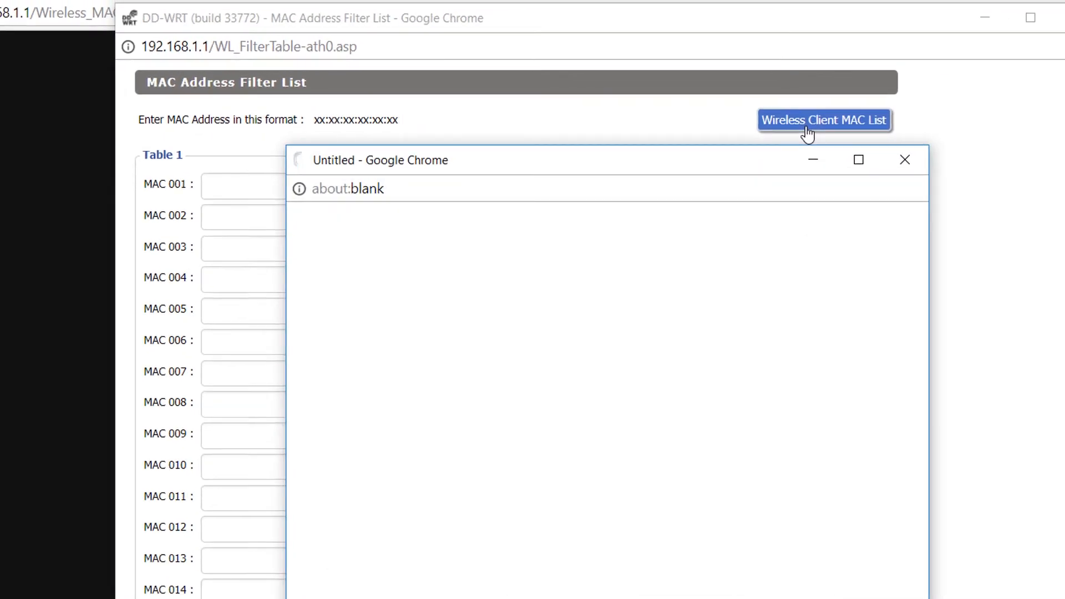
left_click(824, 120)
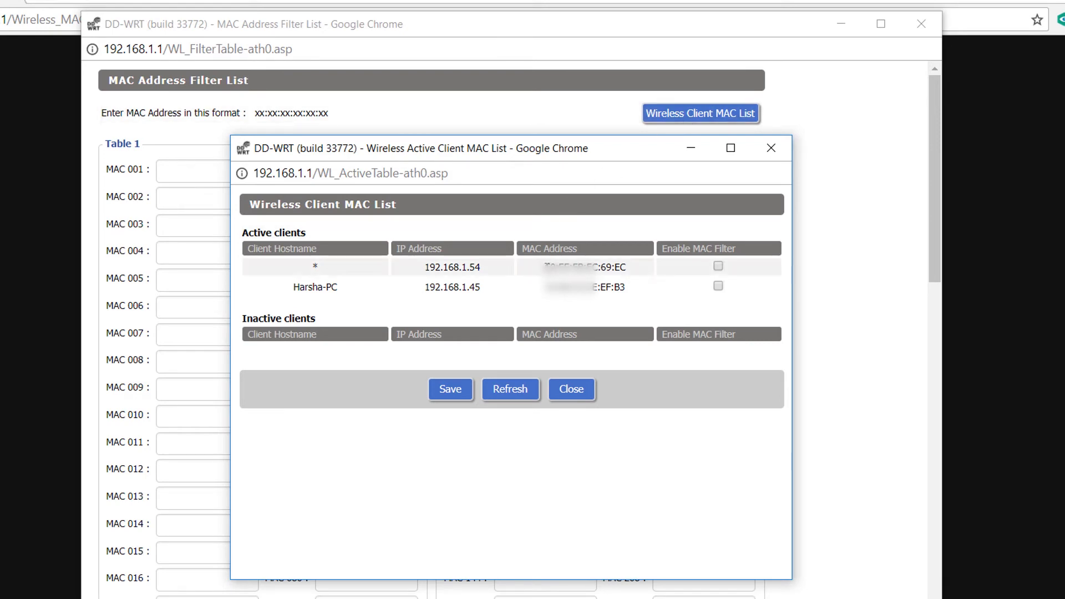
double_click(584, 267)
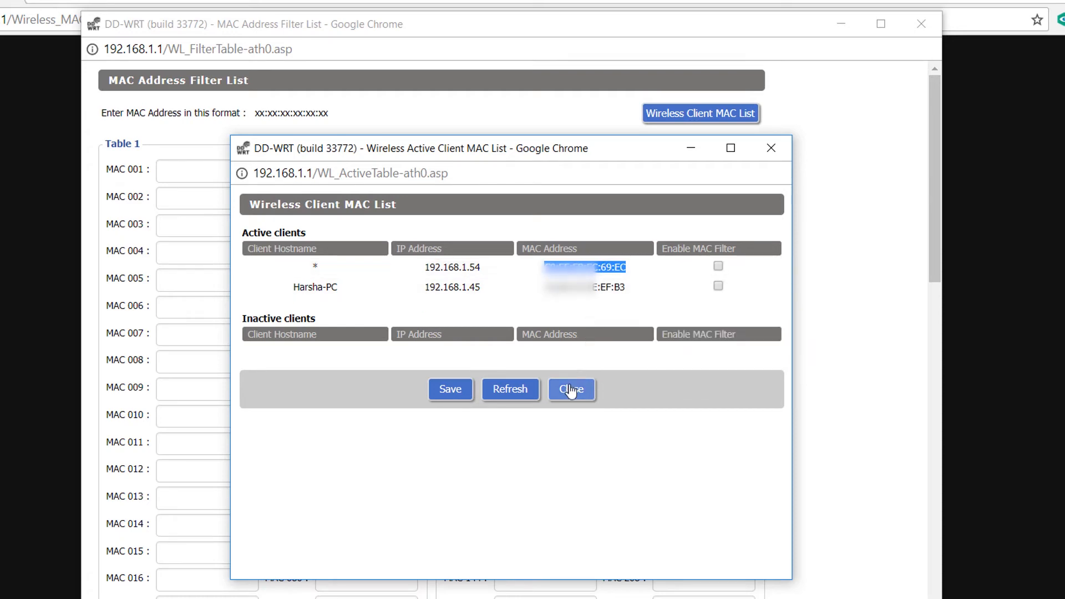
left_click(571, 389)
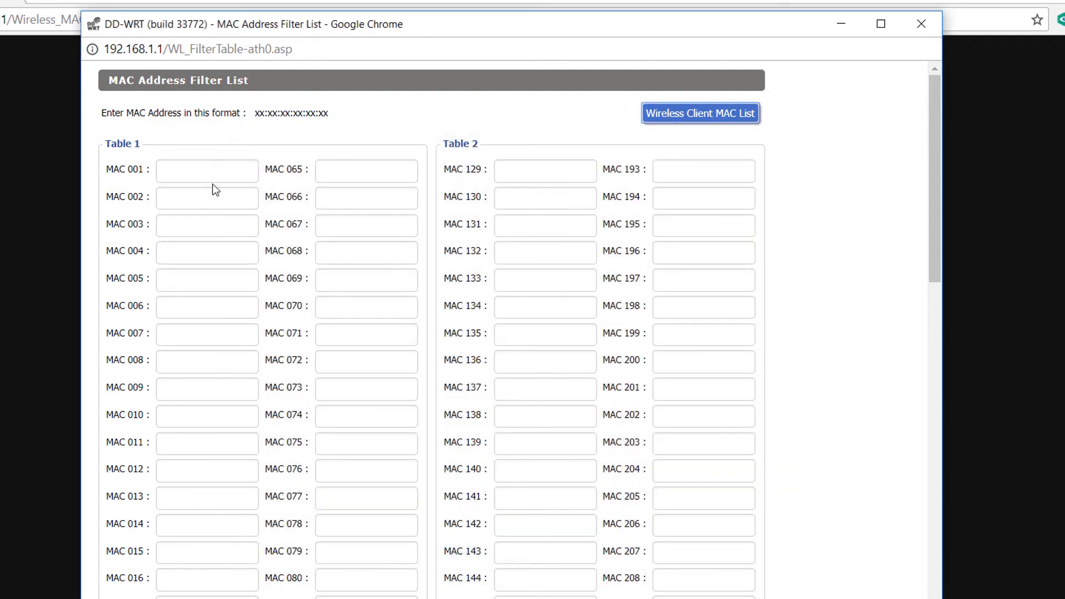
- Enter C0:EE:FB:EC:69:EC in the MAC 001 field and save the list
type("EC")
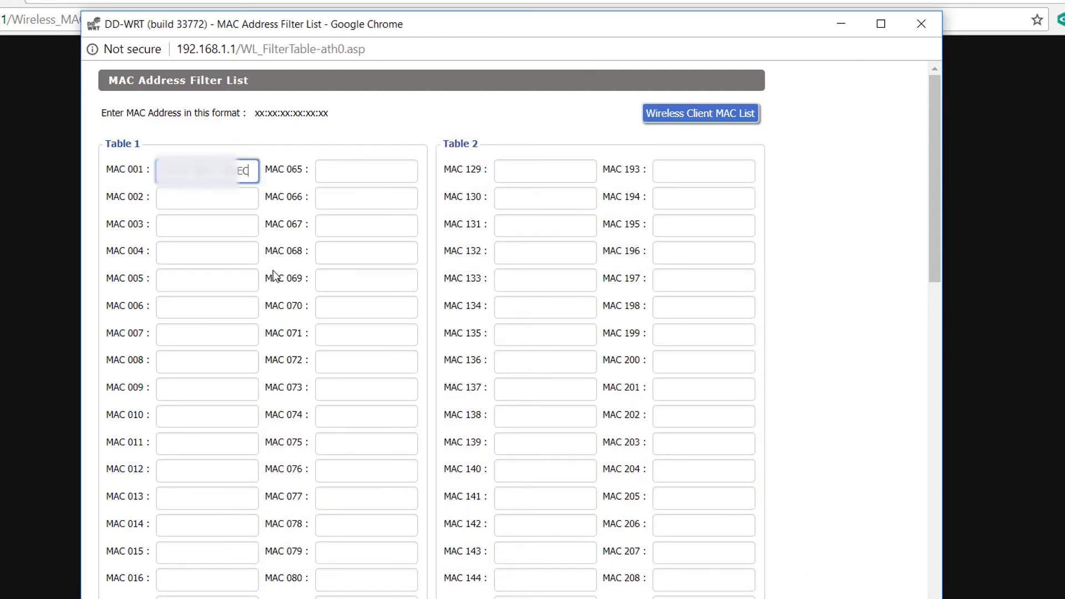
scroll("down", 3)
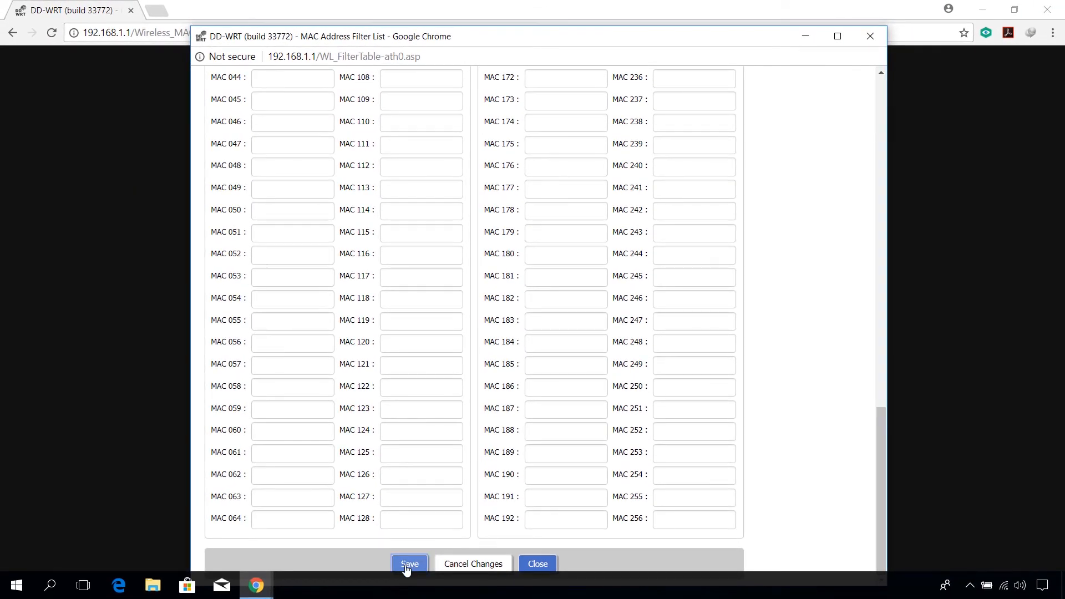
left_click(409, 563)
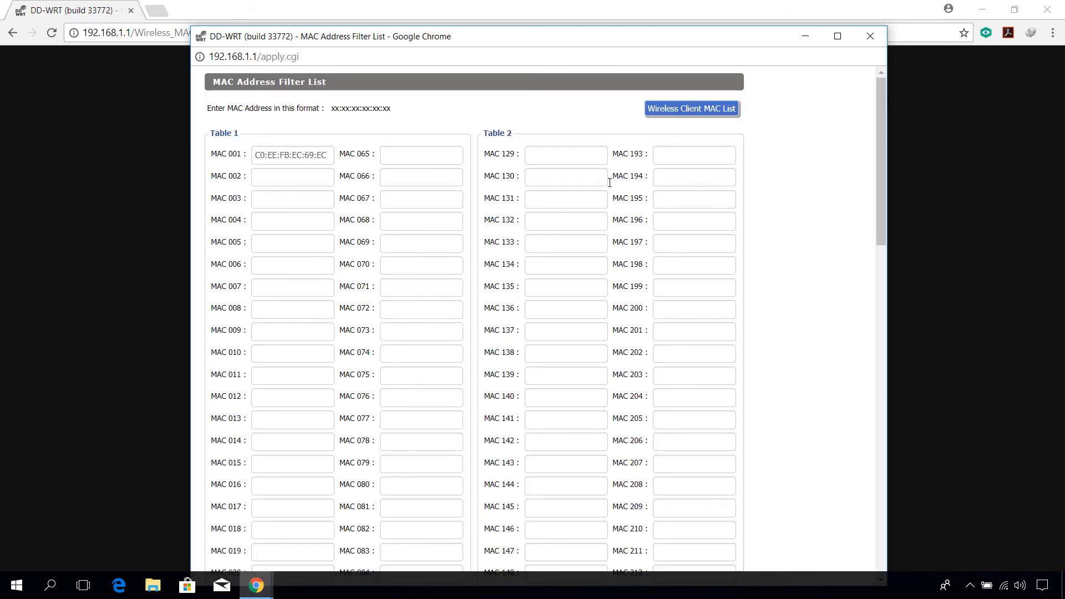
- Close the filter list, save the MAC Filter page, and apply settings
left_click(869, 36)
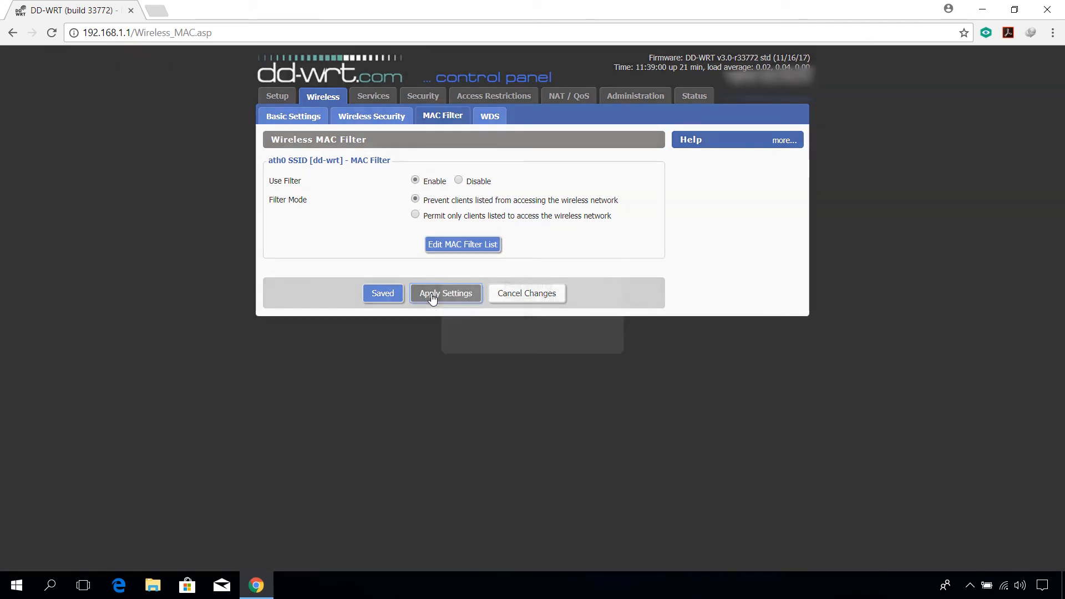
left_click(445, 292)
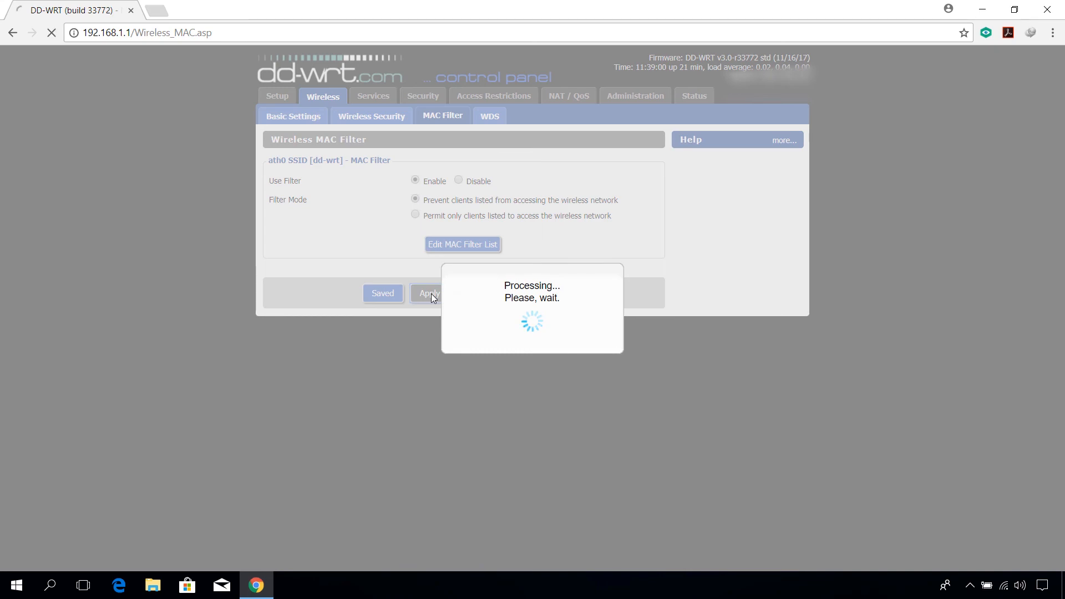
left_click(443, 293)
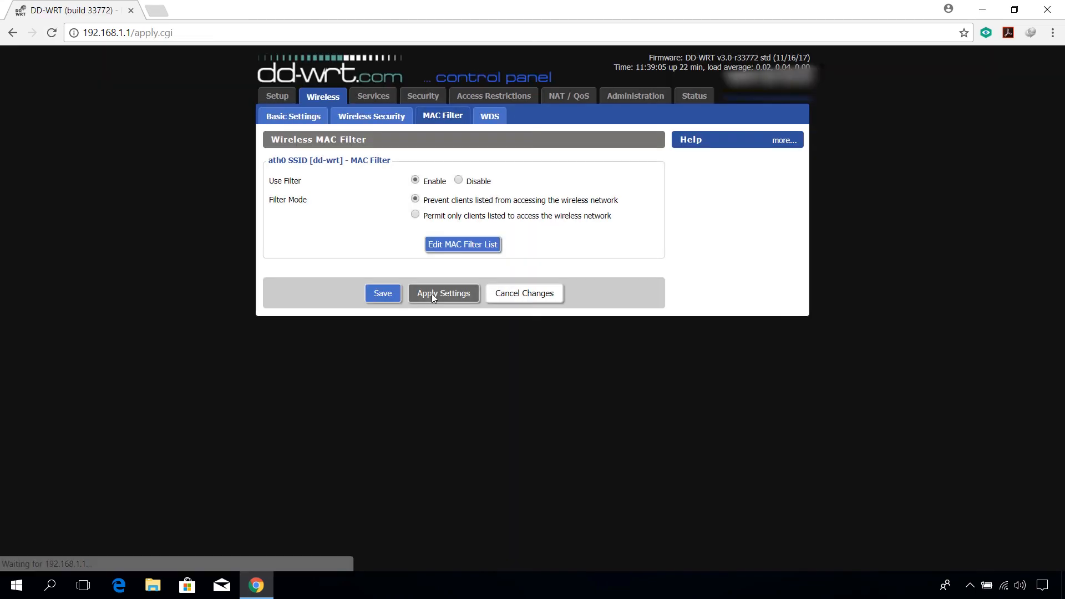